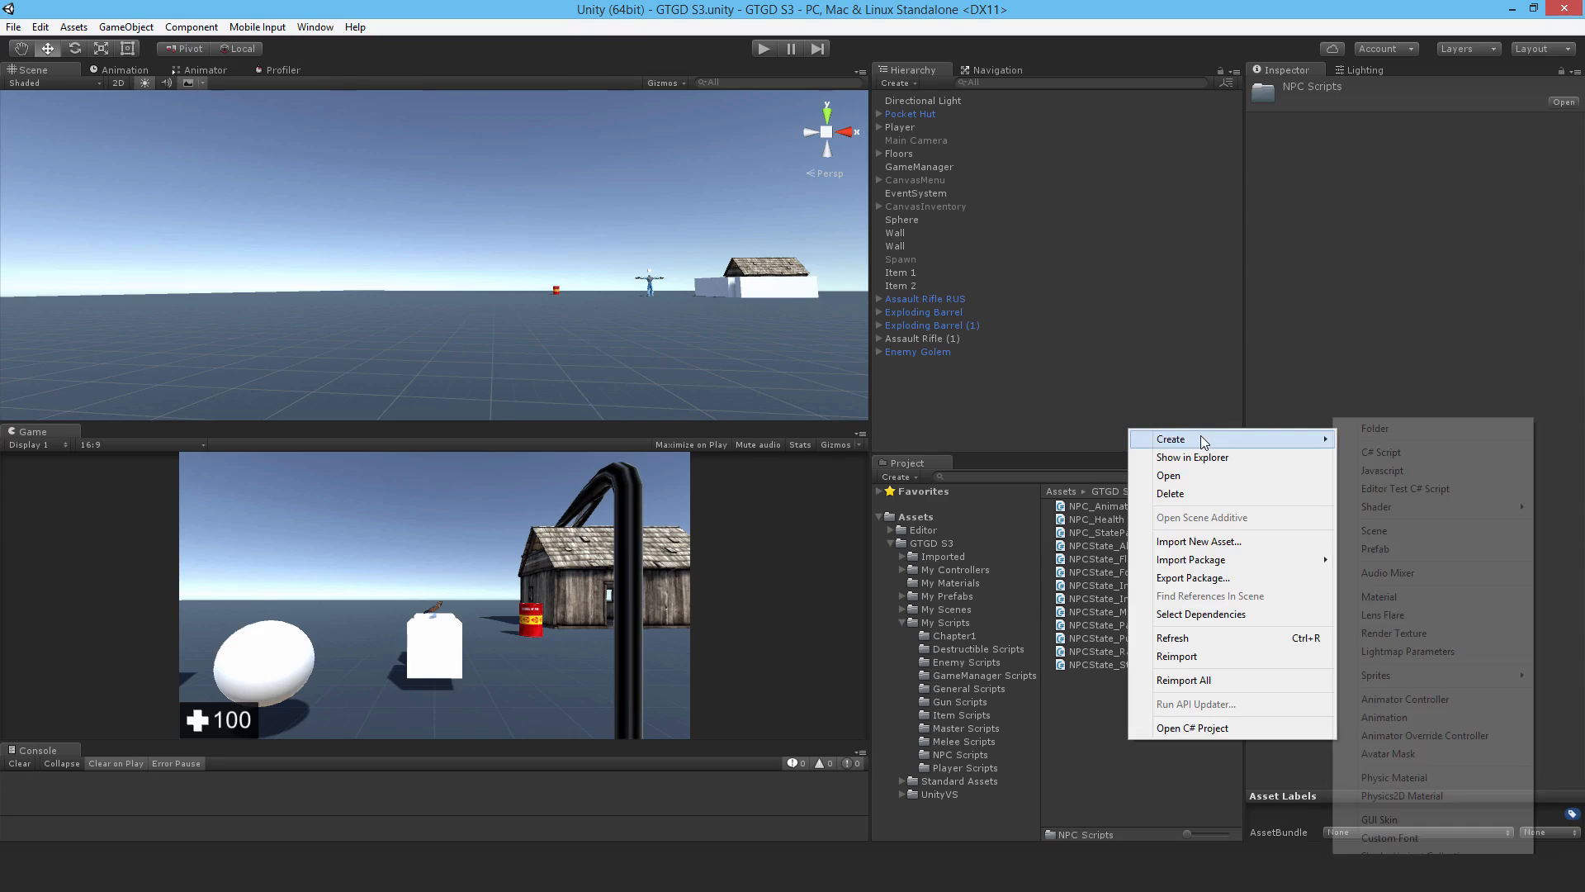
# - Create a new C# script named NPC_TurnOffAnimator in the NPC Scripts folder
pyautogui.click(1381, 452)
pyautogui.write('NPC_TurnOffAnimator')
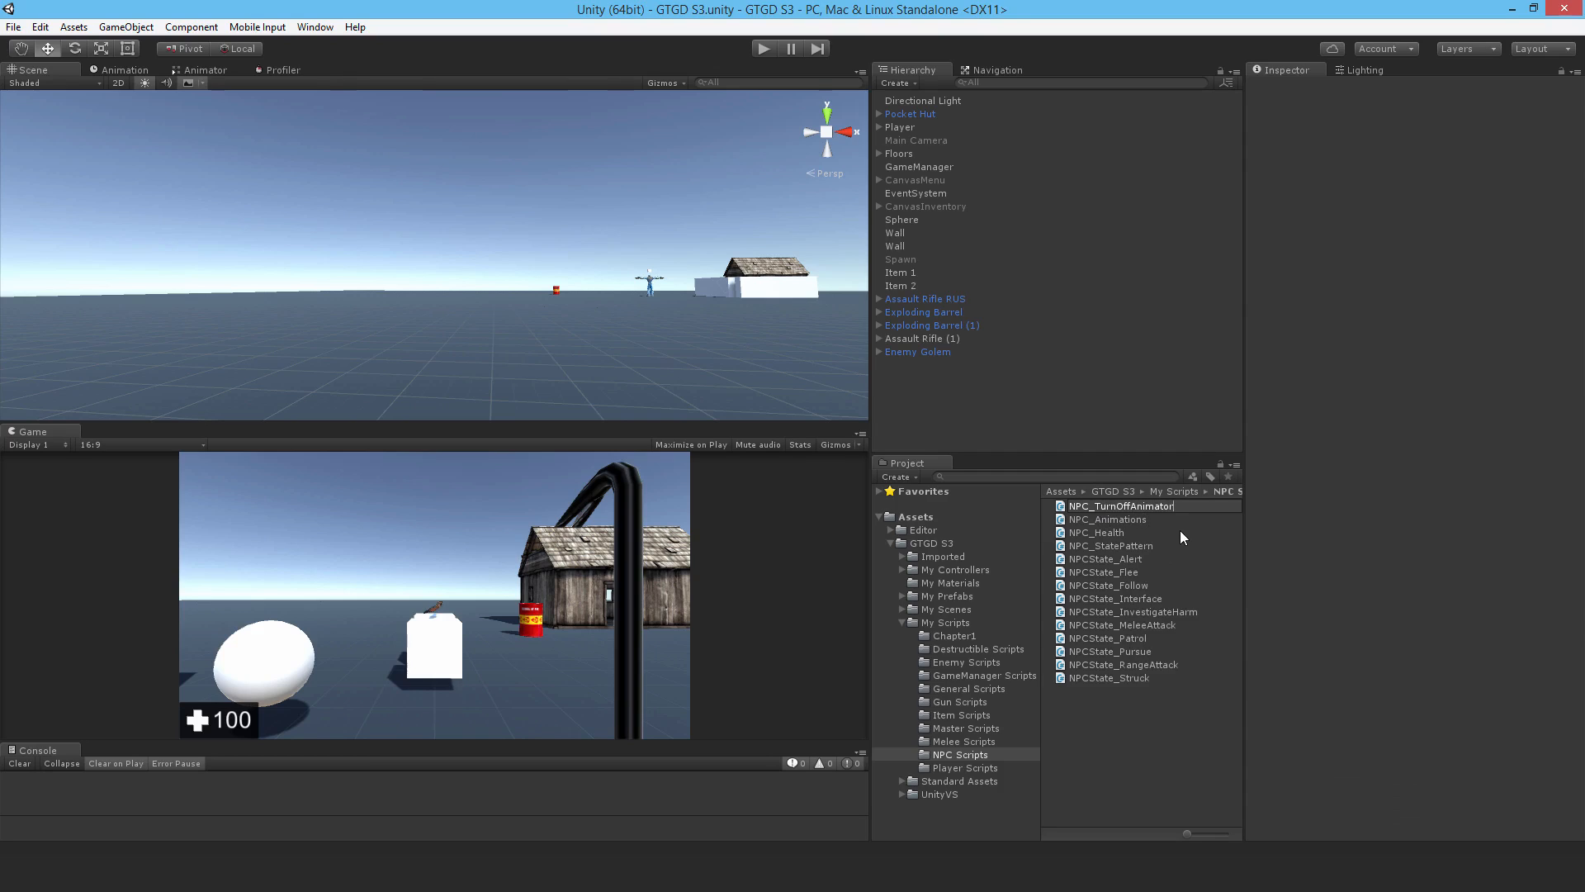
pyautogui.click(1117, 545)
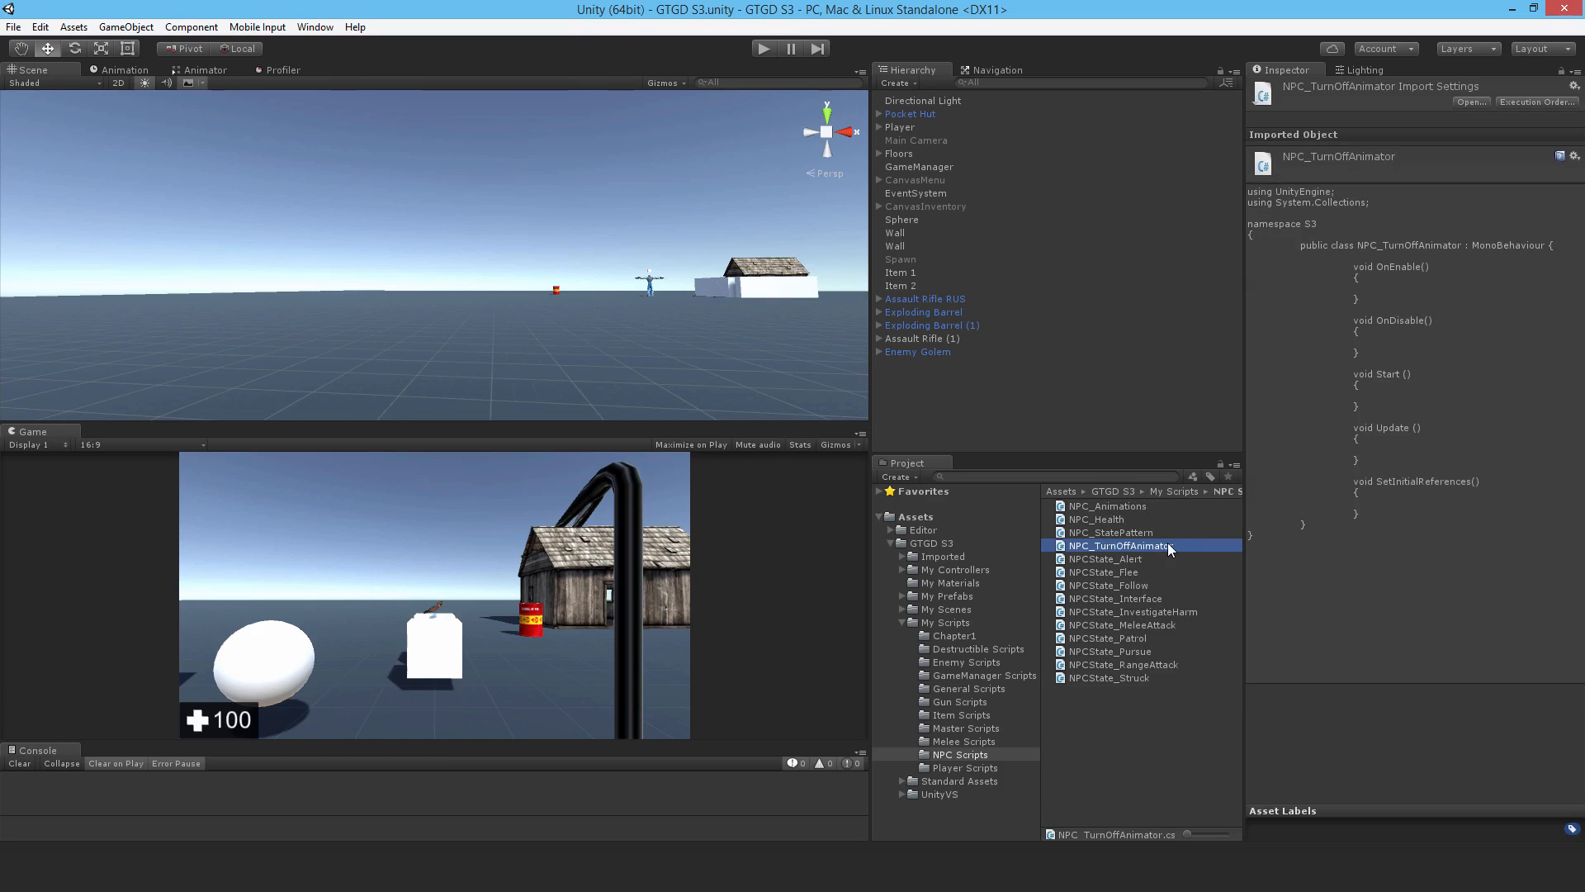
# - Declare private NPC_Master npcMaster and Animator myAnimator fields in the new class
pyautogui.doubleClick(1117, 546)
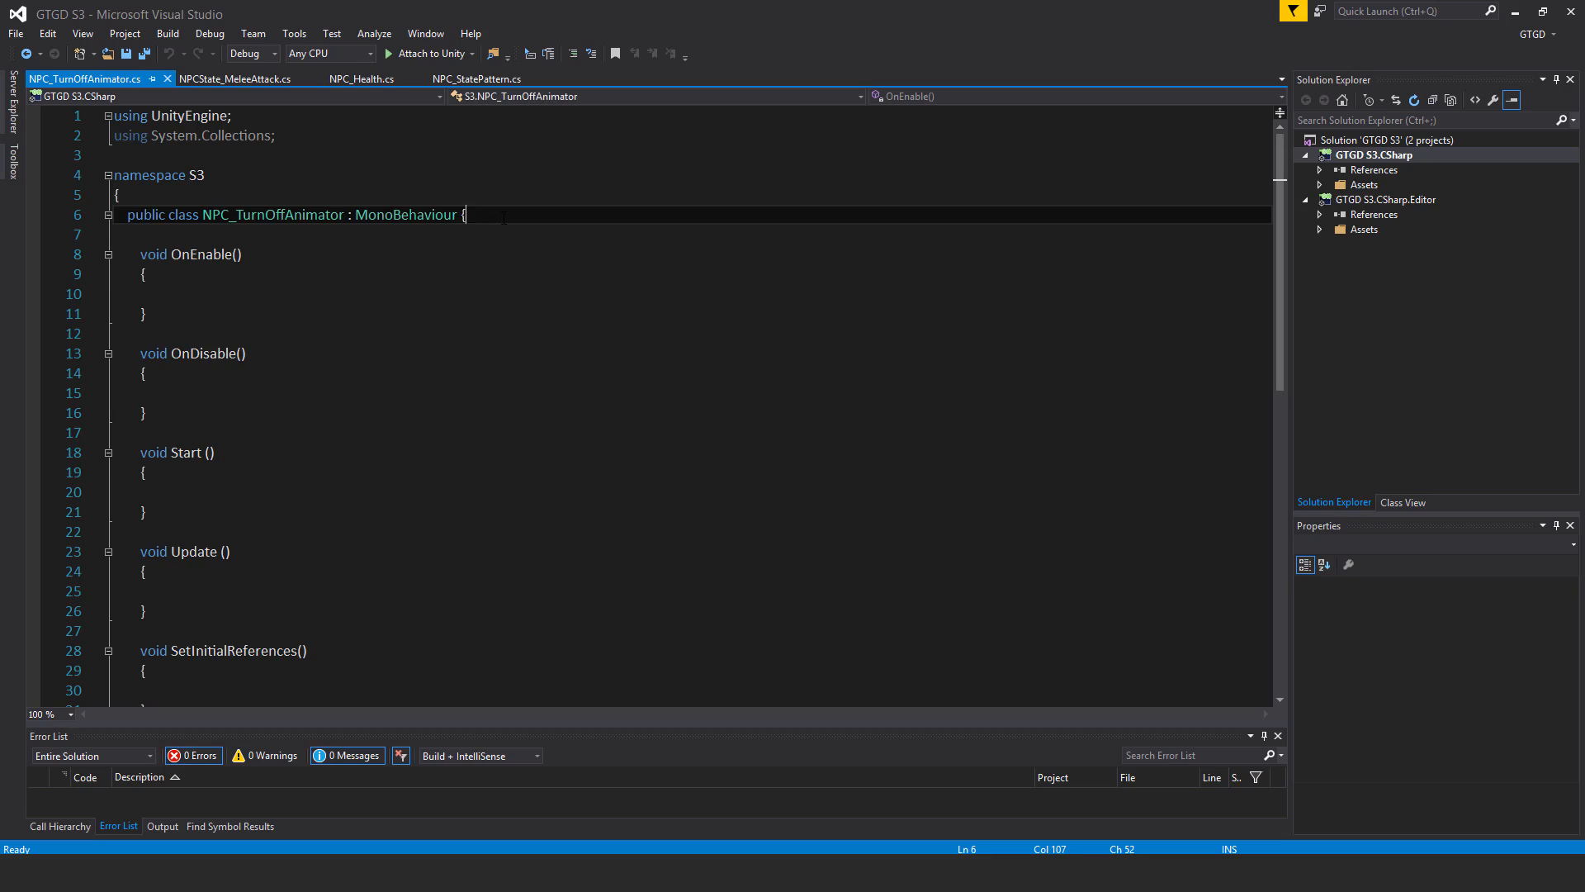
pyautogui.write('private NPC_Master npcMaster;')
pyautogui.write('private Animator myAnimator;')
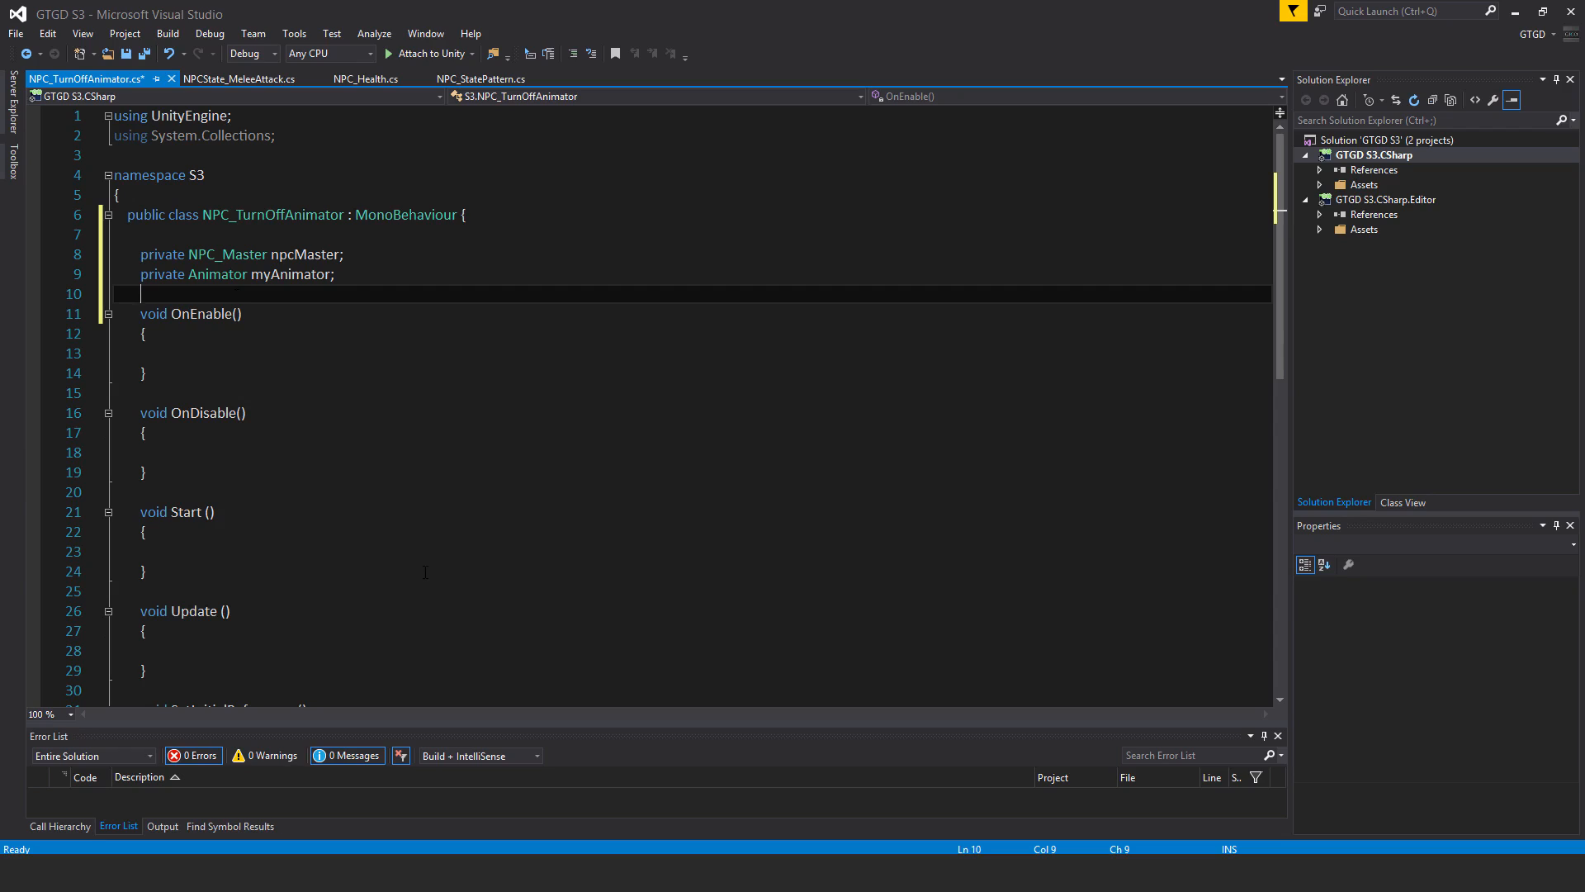
# - Write OnEnable calling SetInitialReferences and subscribing TurnOffAnimator to EventNpcDie, with GetComponent references
pyautogui.scroll(-3)
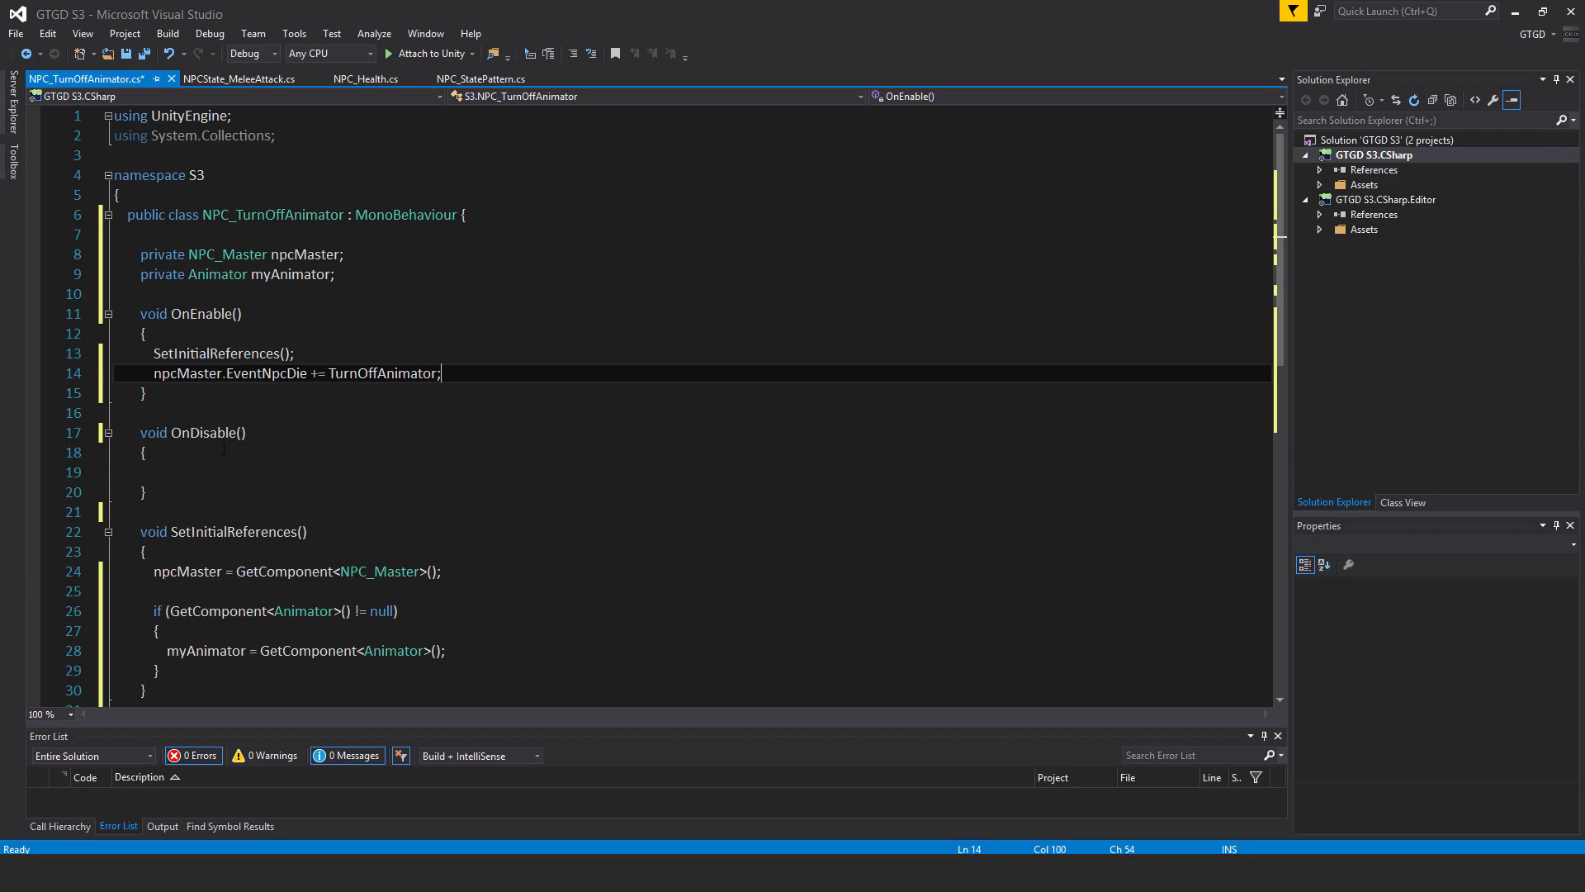
# - Unsubscribe TurnOffAnimator in OnDisable, add TurnOffAnimator setting myAnimator.enabled = false, and save
pyautogui.write('npcMaster.EventNpcDie -= TurnOffAnimator;')
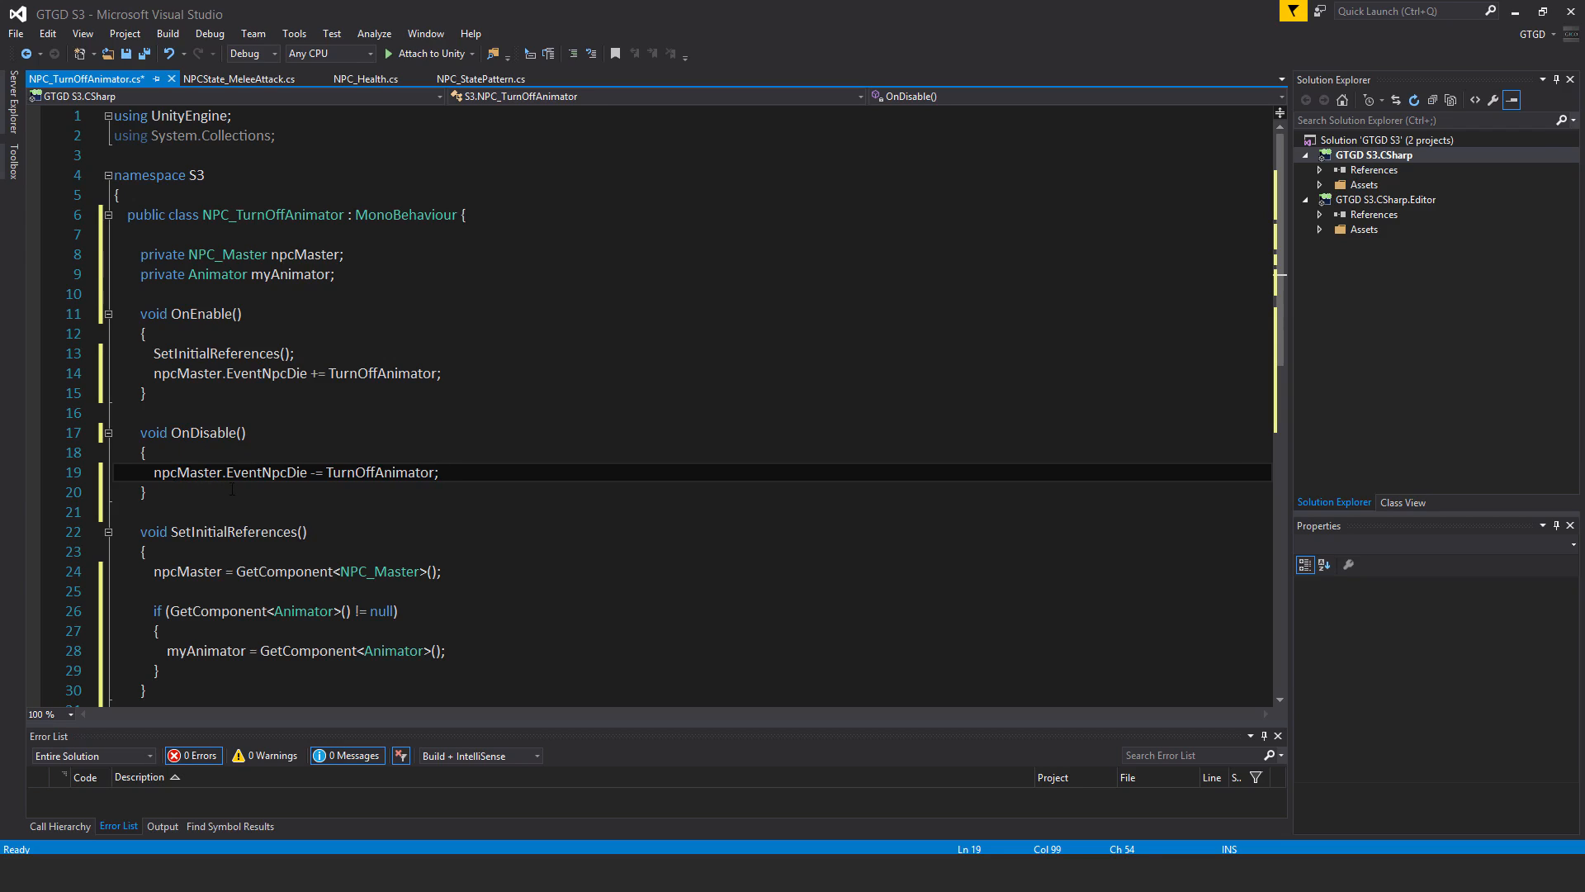
pyautogui.moveTo(442, 496)
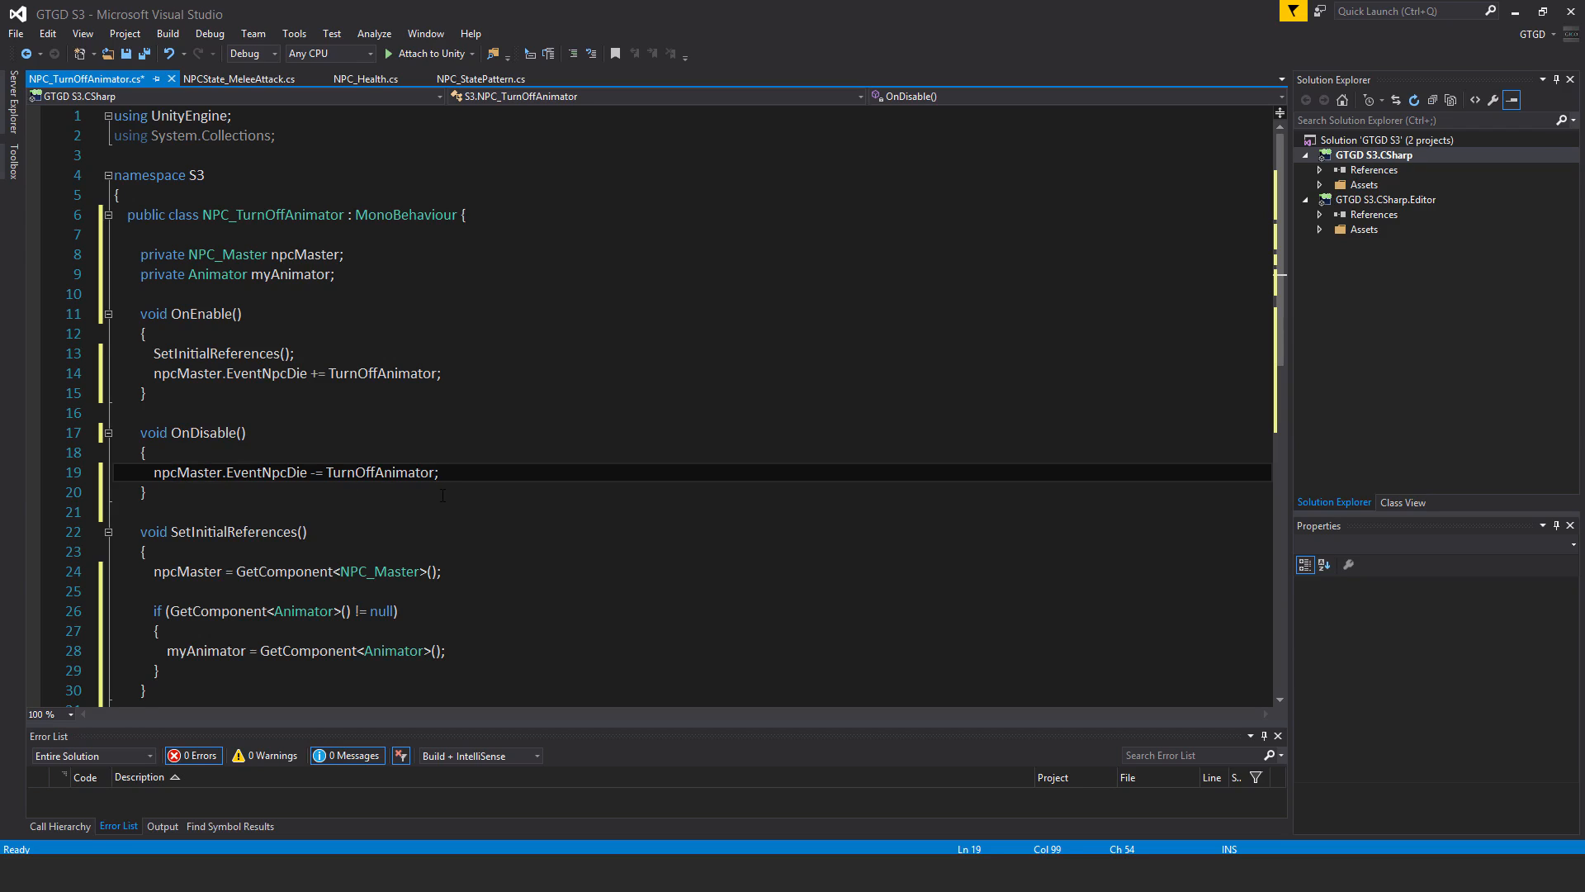
pyautogui.press('ctrl+s')
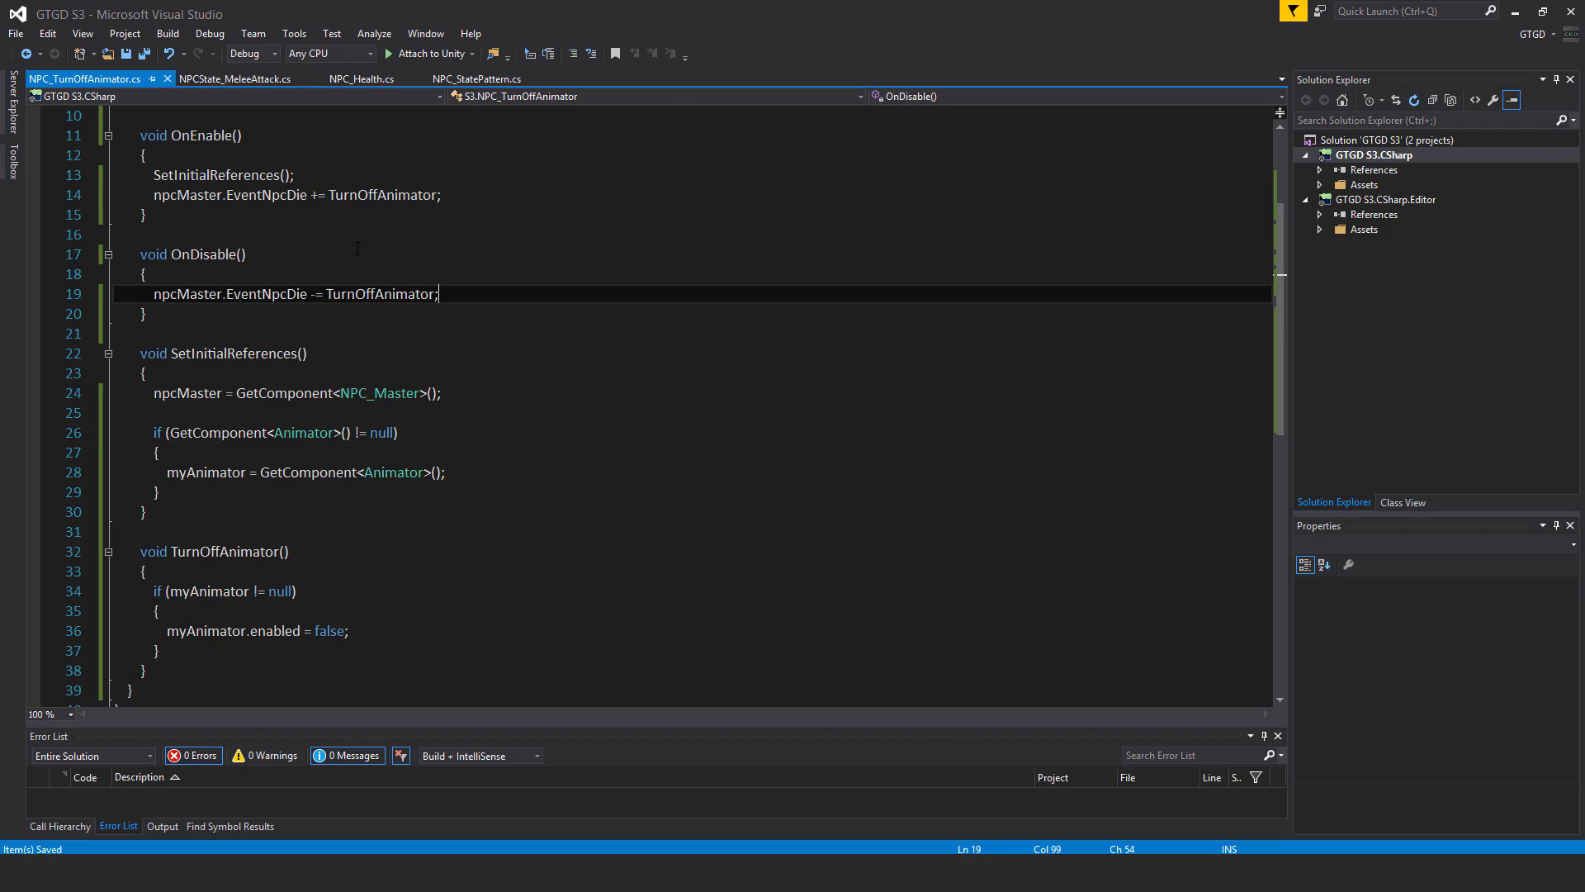
pyautogui.moveTo(382, 293)
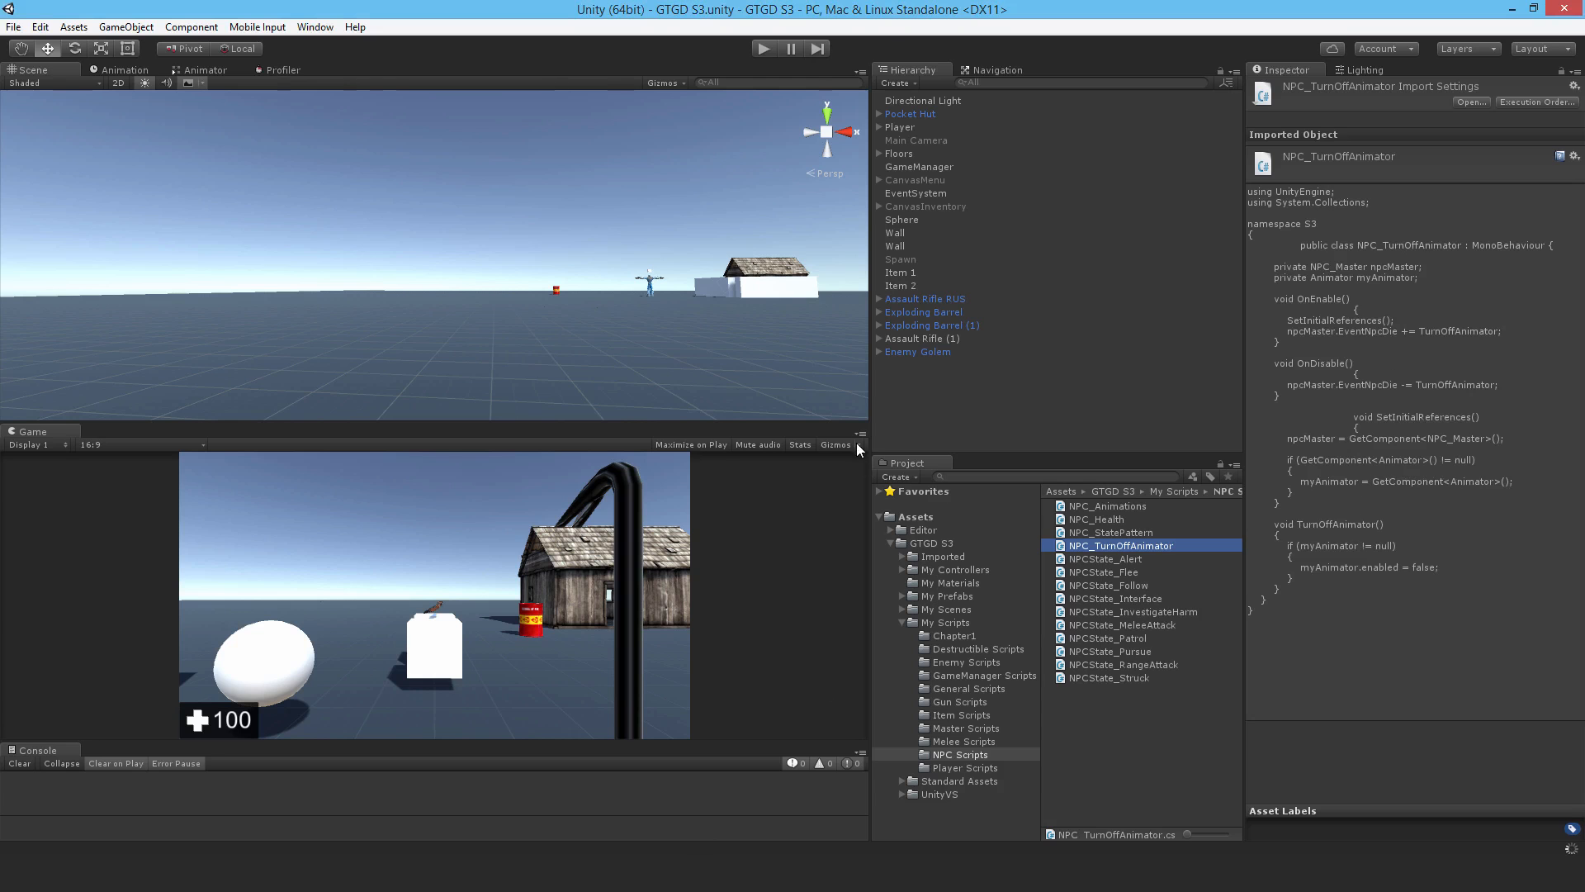
# - Select Enemy Golem and scroll its Inspector down to the NPC_Health component
pyautogui.click(917, 351)
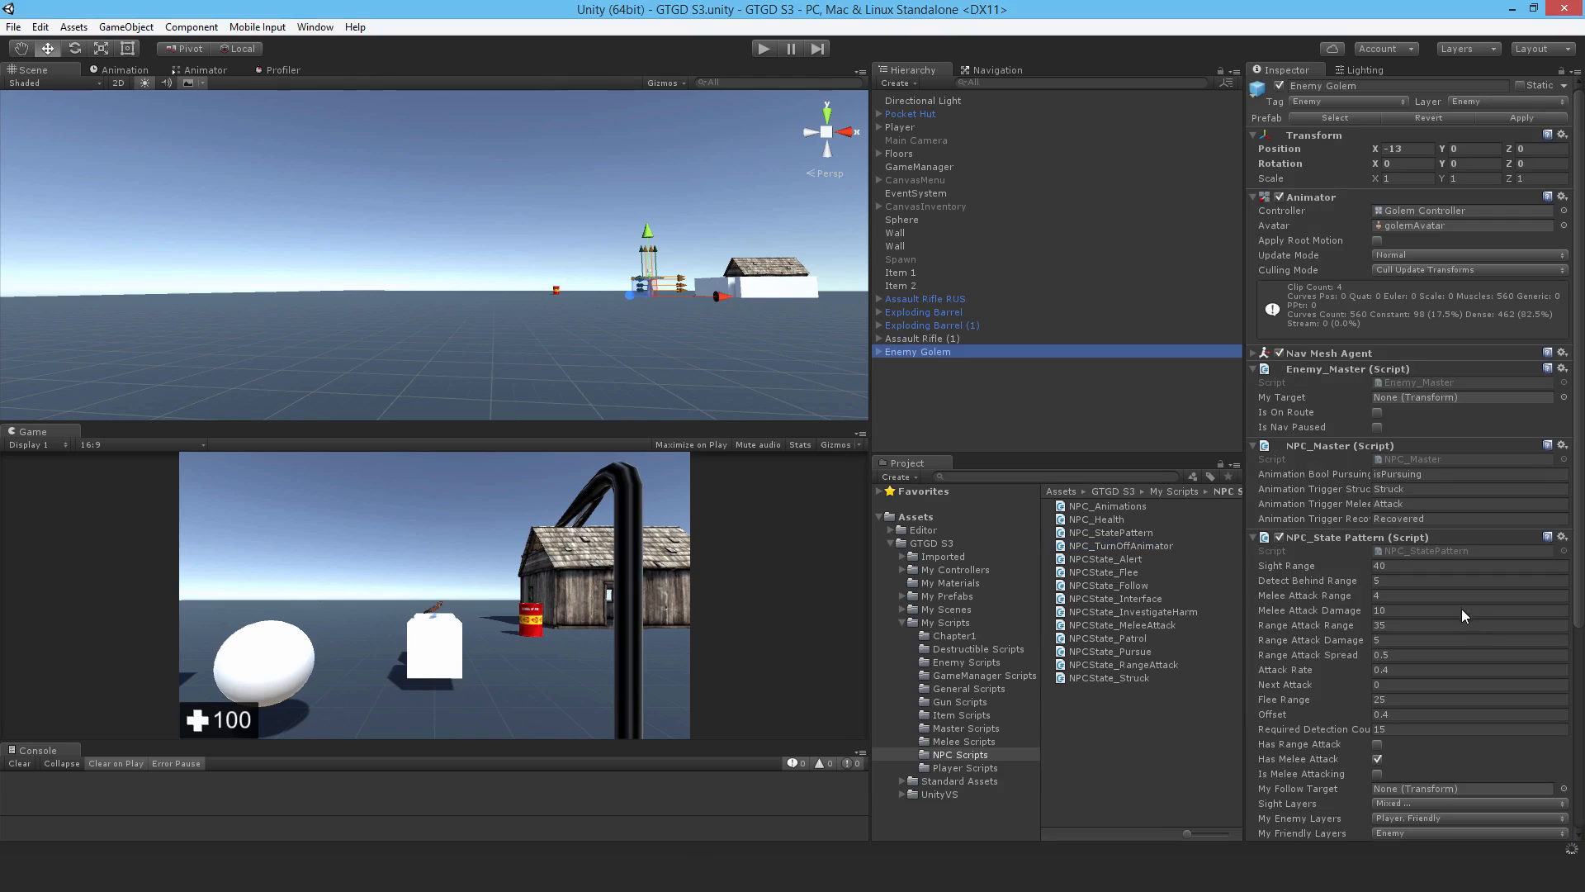
pyautogui.scroll(-3)
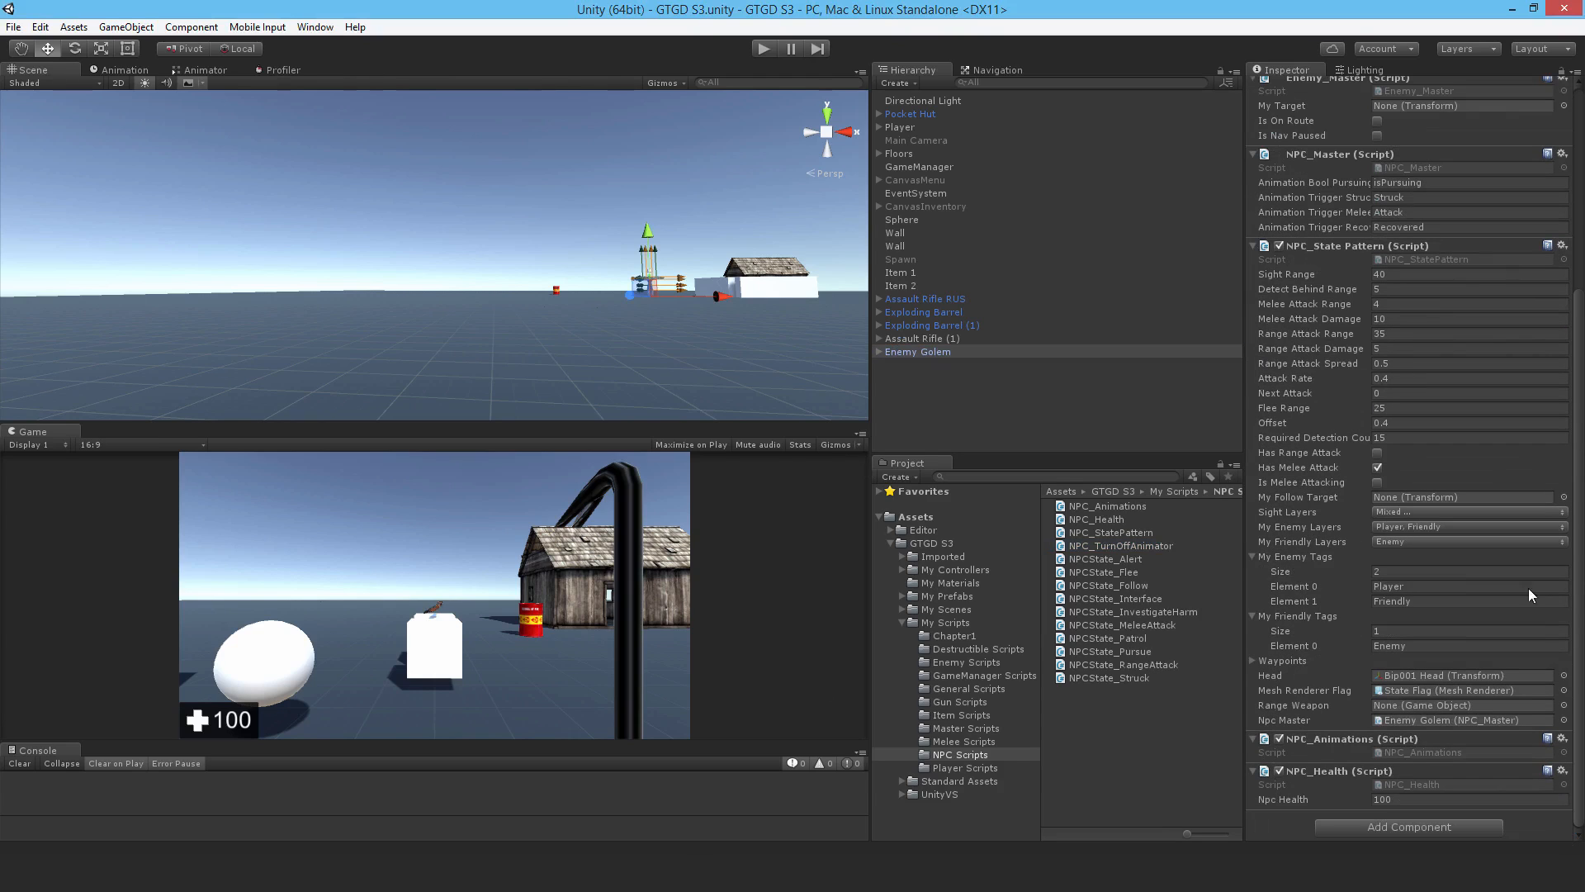
pyautogui.moveTo(1091, 551)
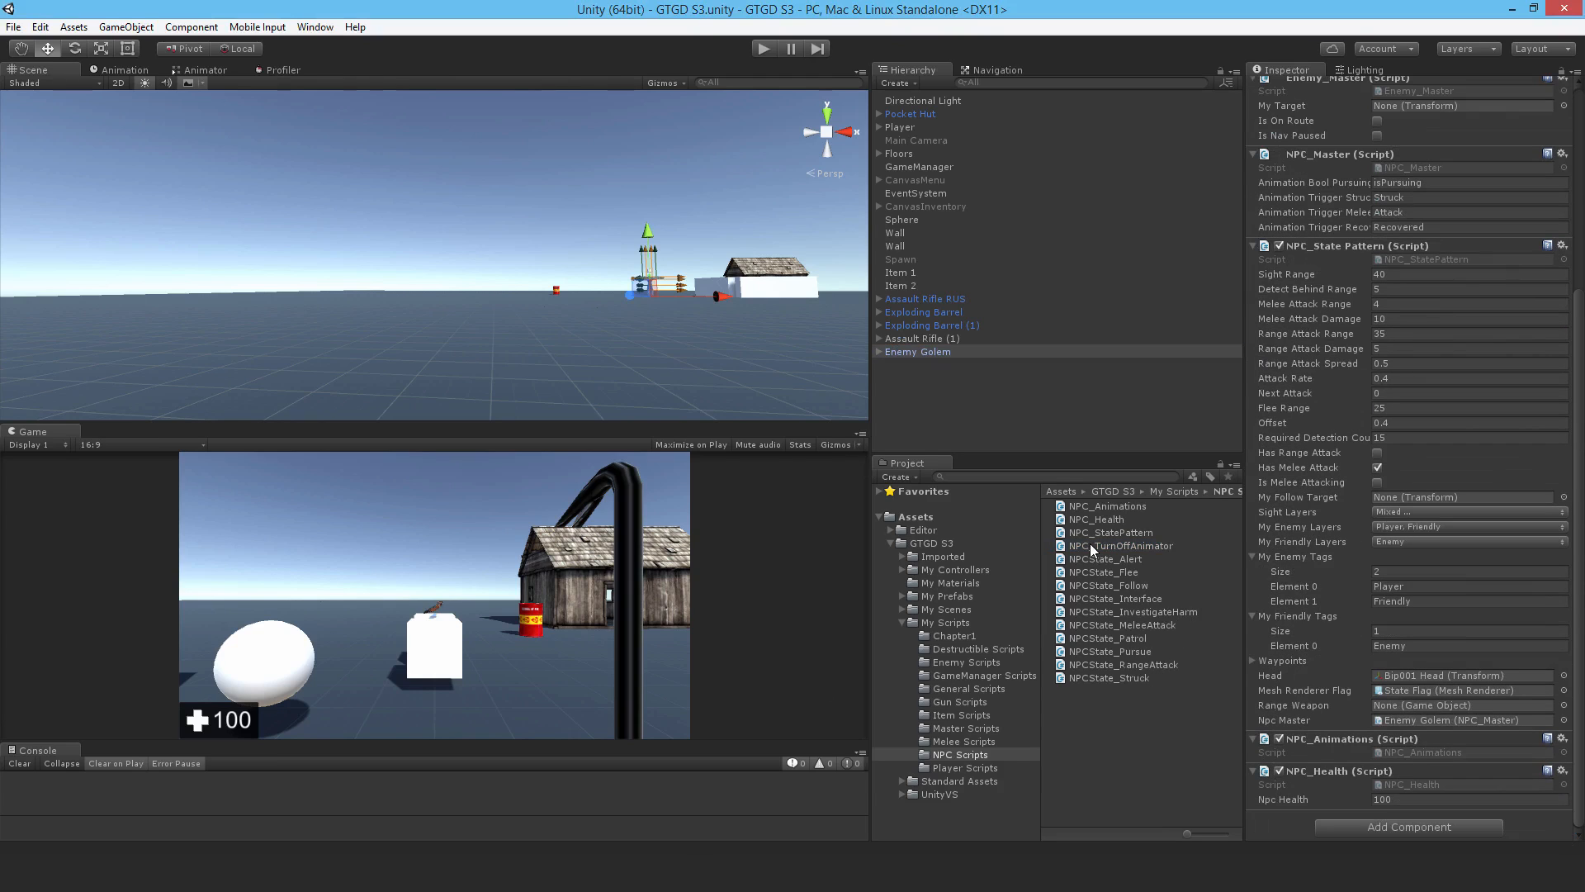